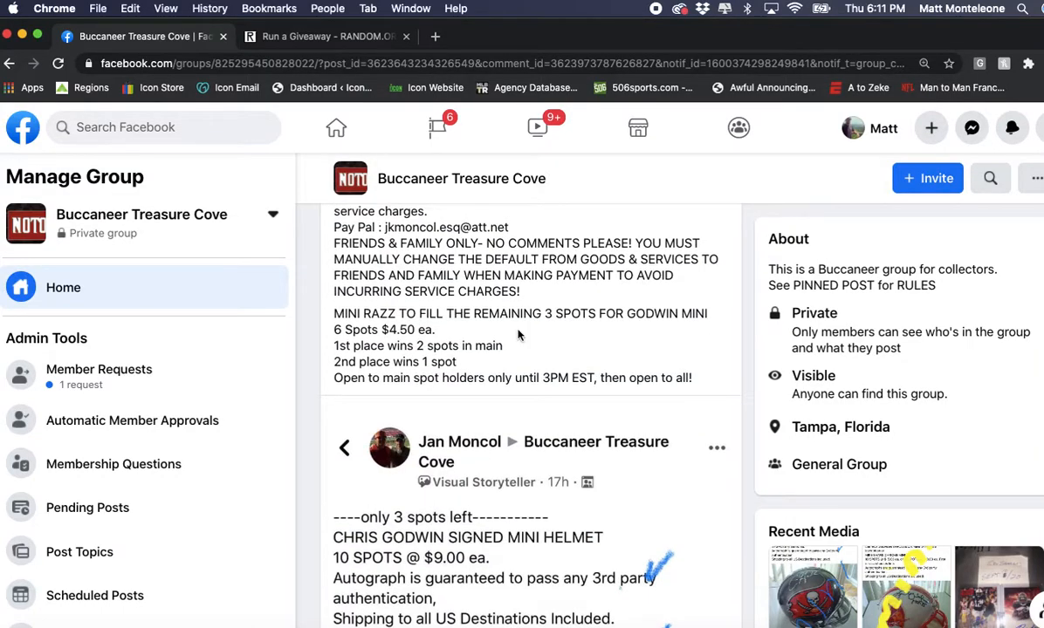
# Scroll past the entry list to the comment box and write 'Live' as a comment
pyautogui.scroll(-3)
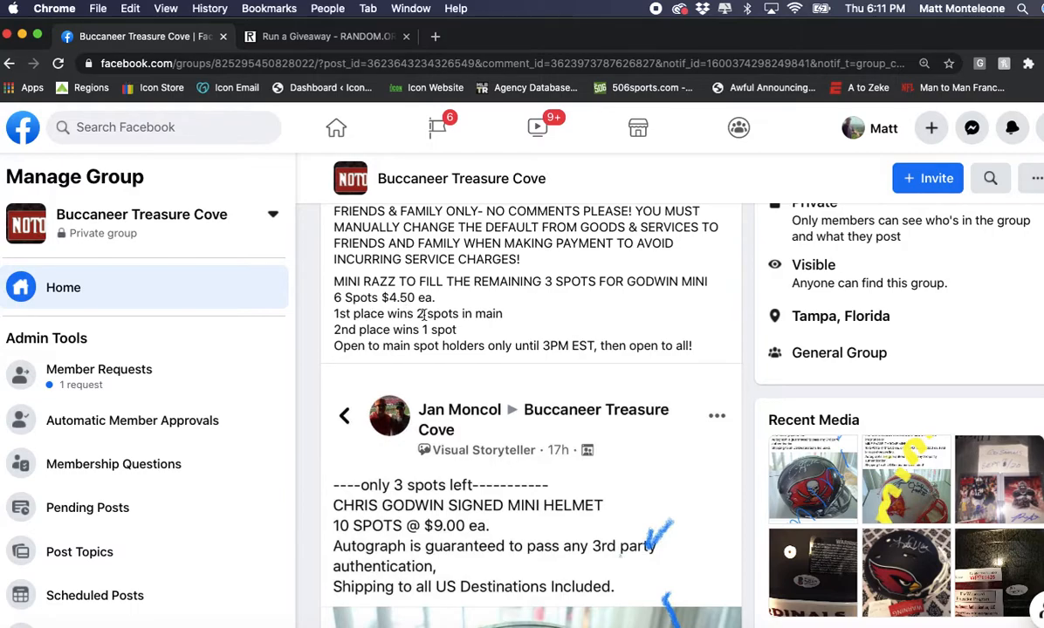
pyautogui.scroll(-3)
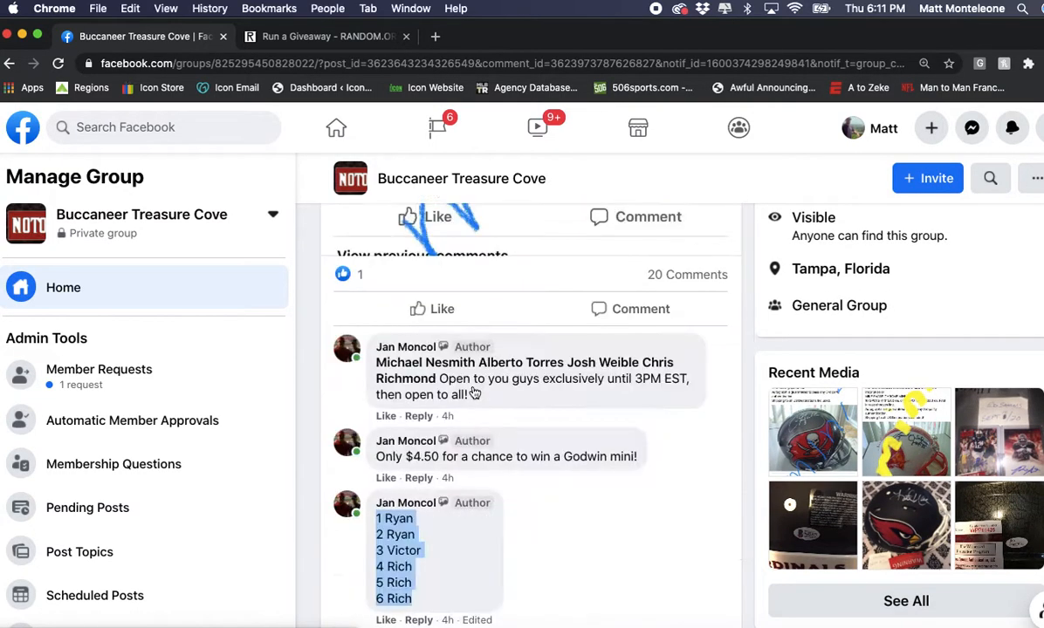
pyautogui.scroll(-3)
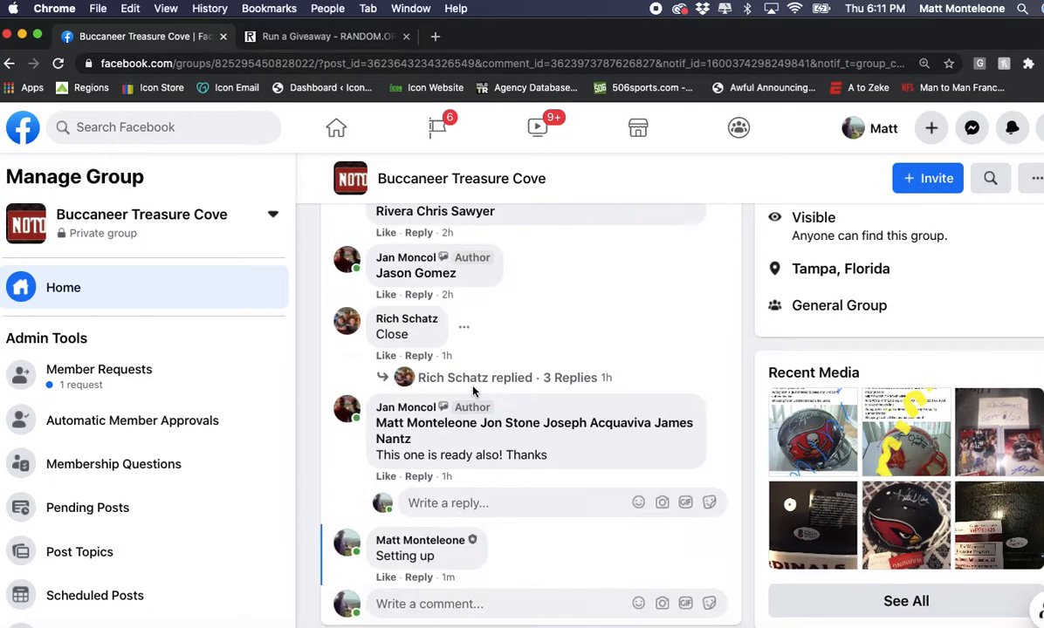
pyautogui.write('Live')
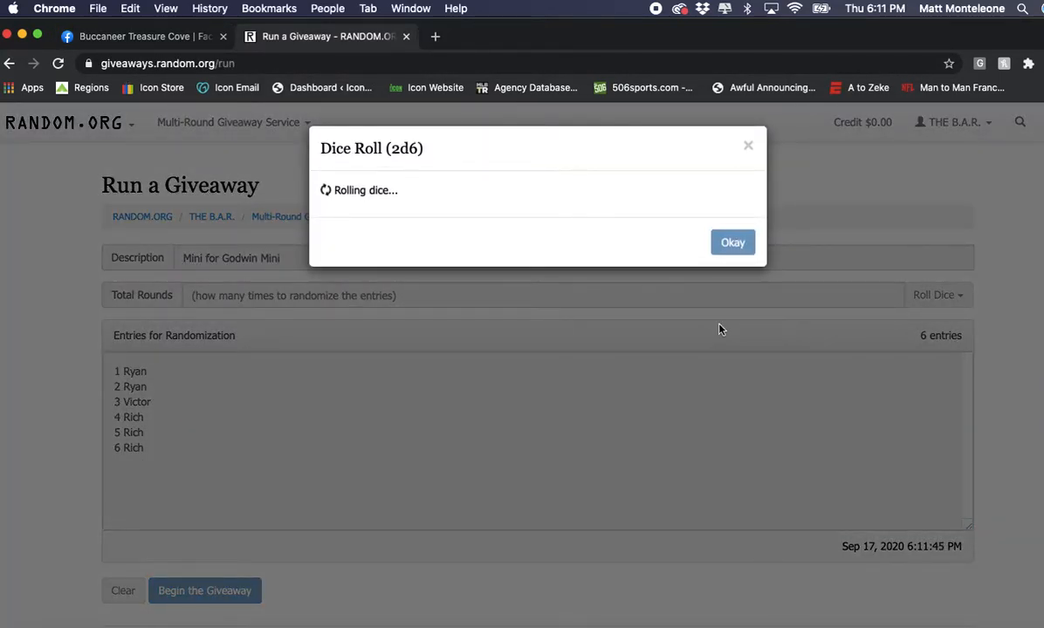
# Accept the dice roll of 9 rounds, then begin the giveaway and confirm it
pyautogui.click(732, 241)
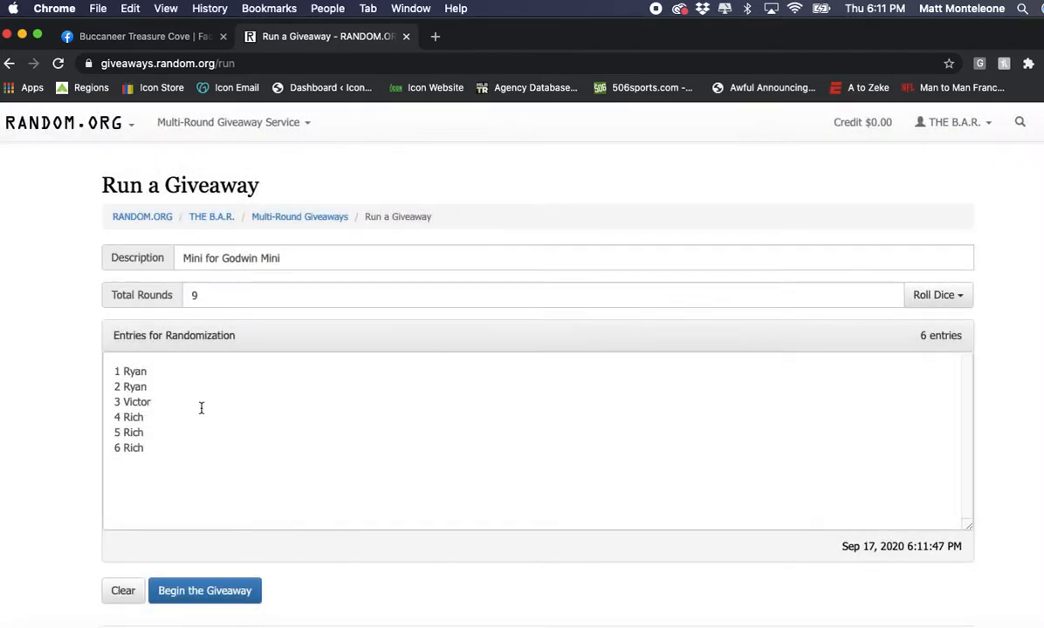
pyautogui.click(204, 591)
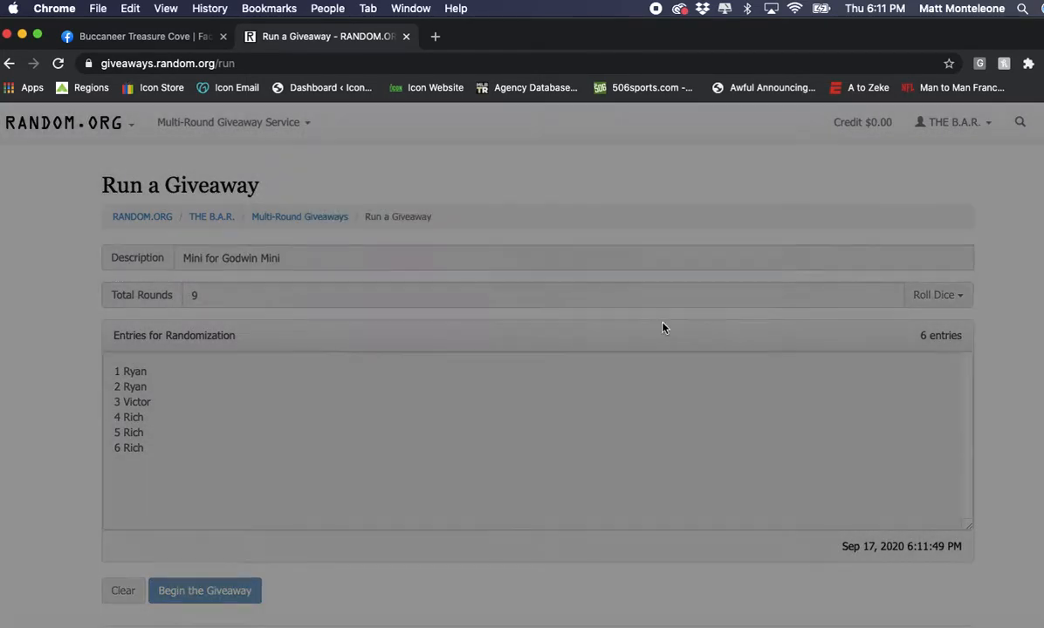
pyautogui.click(204, 590)
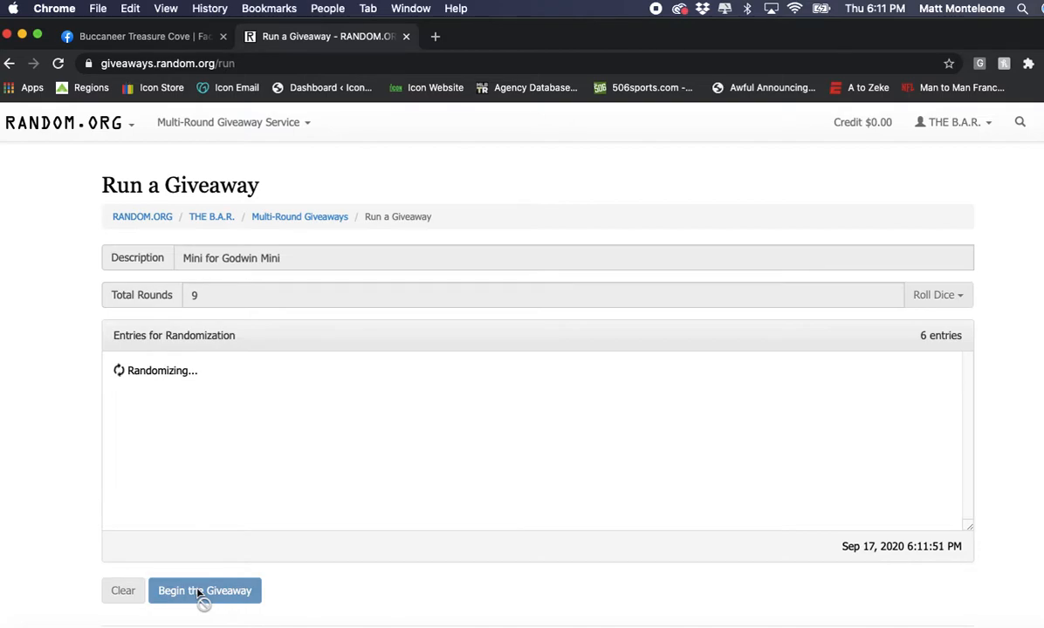
# Run the remaining randomization rounds through the final ninth round
pyautogui.click(205, 591)
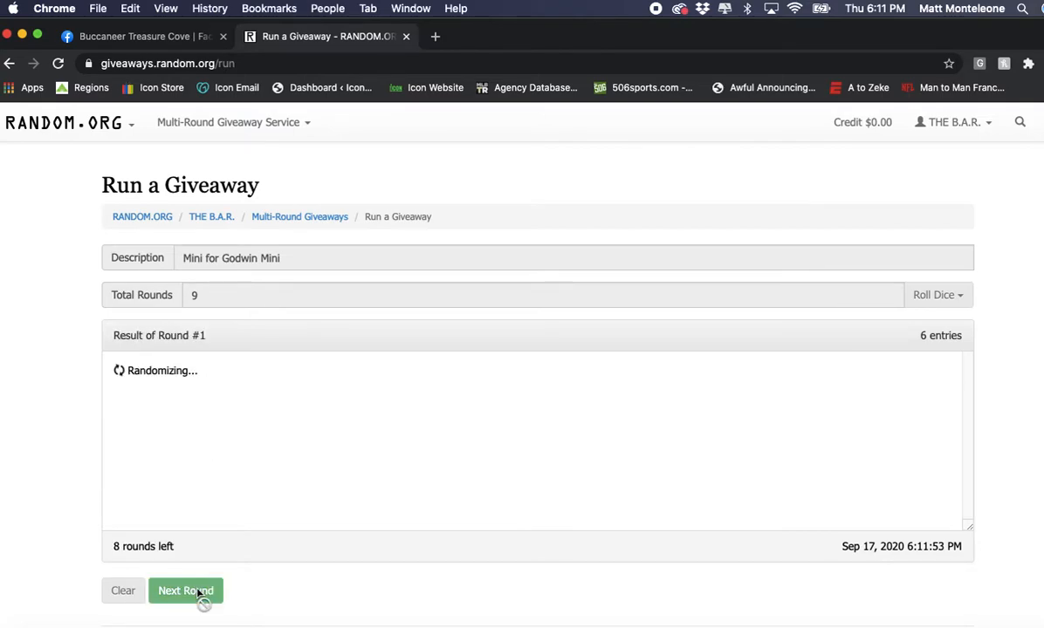
pyautogui.click(185, 591)
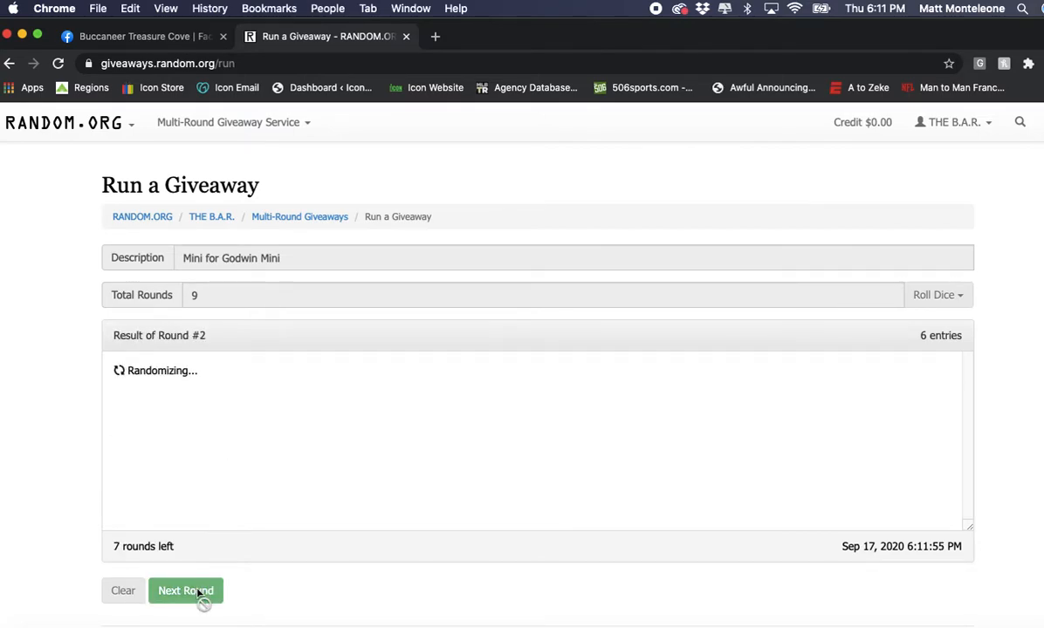
pyautogui.click(186, 591)
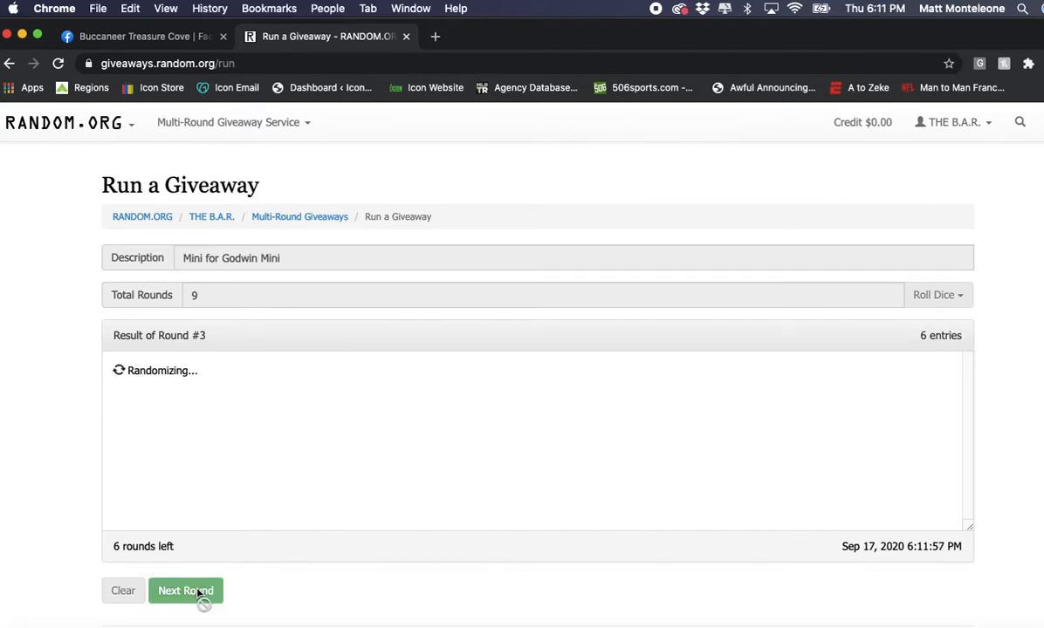
pyautogui.click(185, 591)
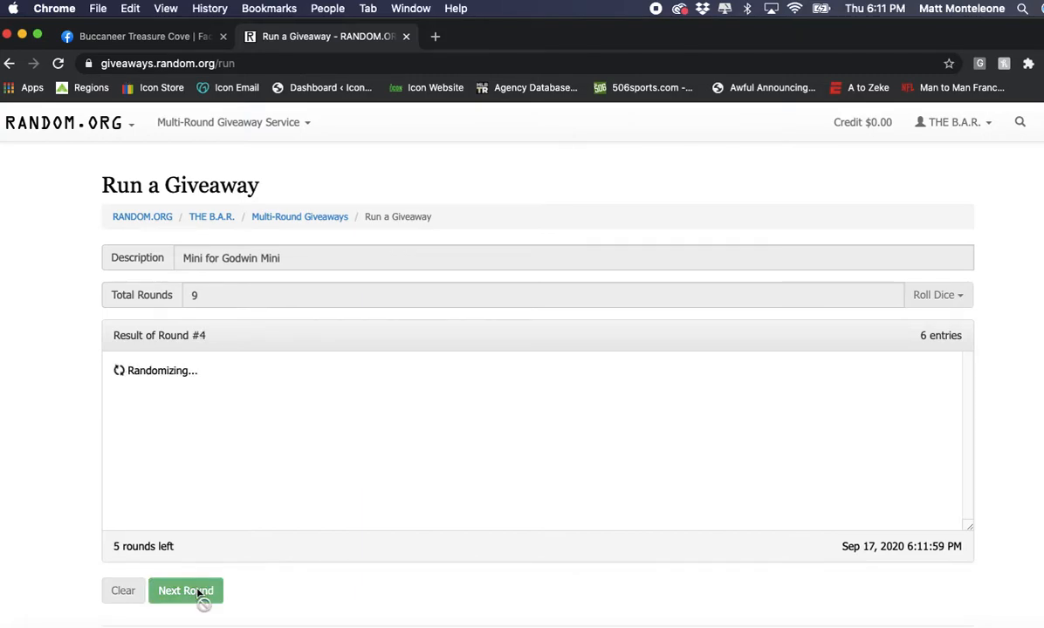
pyautogui.click(186, 591)
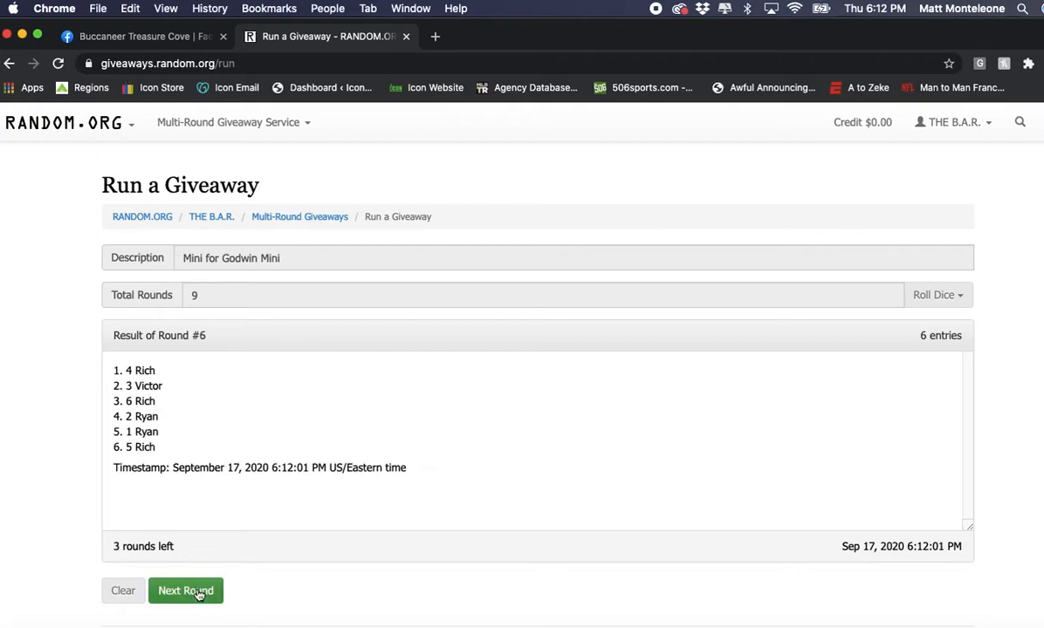
pyautogui.click(186, 591)
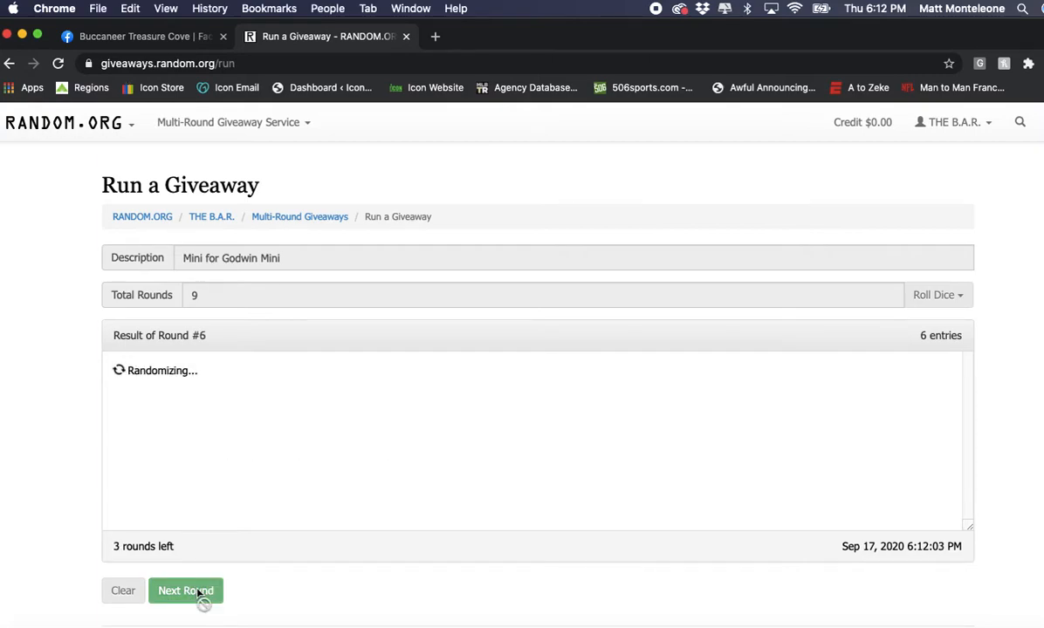
pyautogui.click(186, 591)
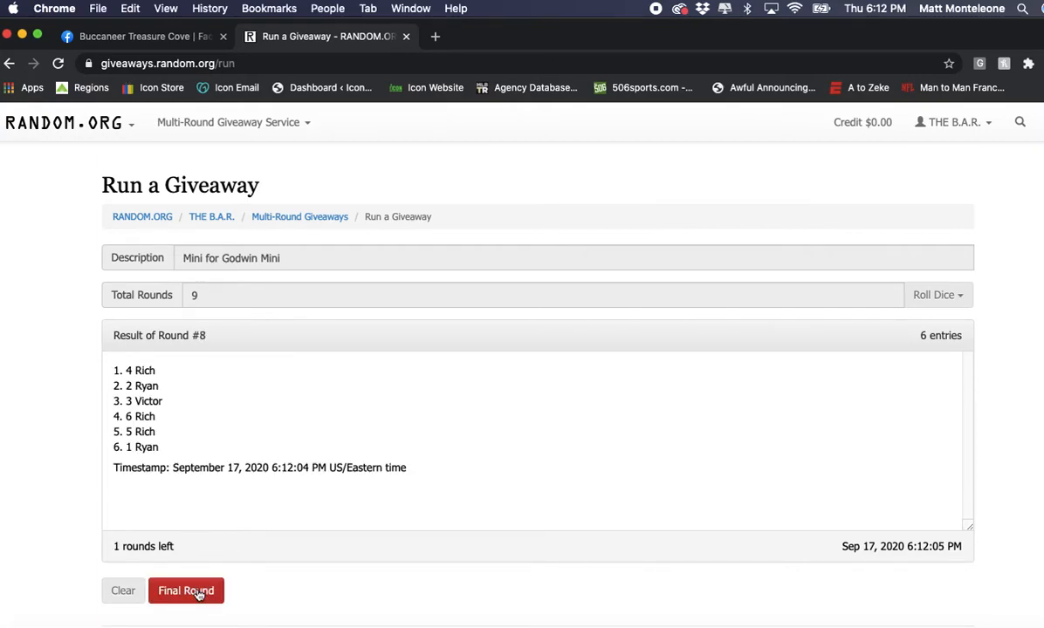
pyautogui.click(186, 591)
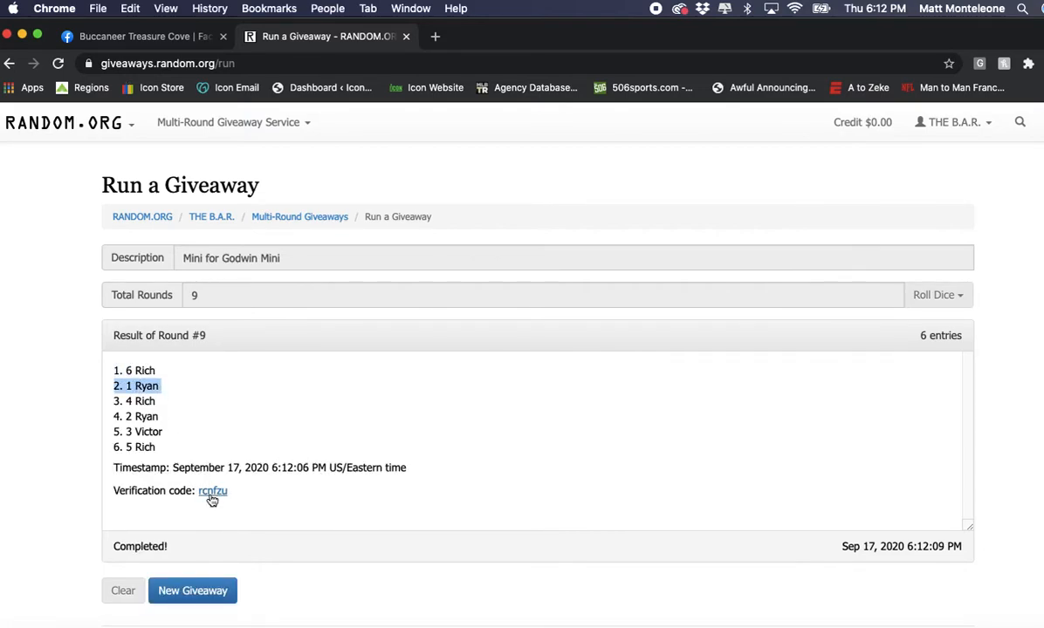
# Open the rcnfzu verification page, scroll to Round #9, then return to Facebook
pyautogui.click(212, 490)
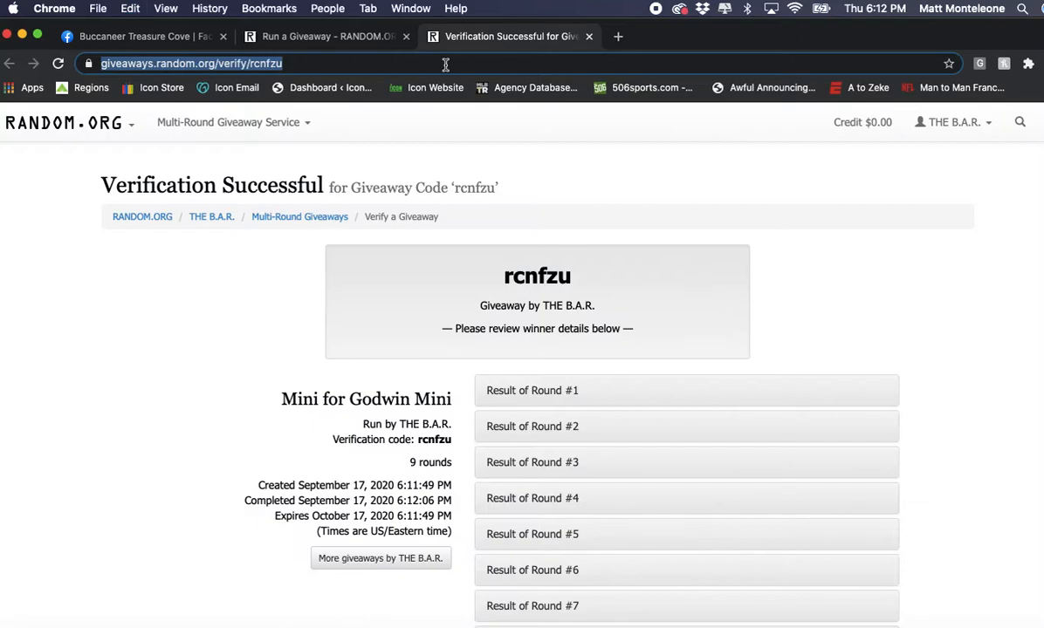
pyautogui.scroll(-3)
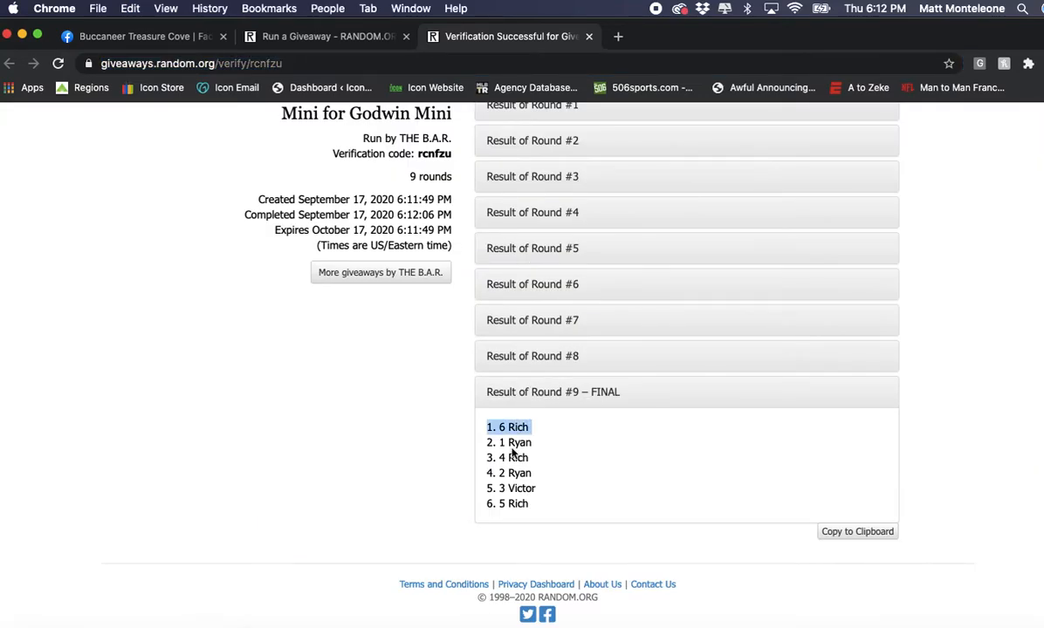
pyautogui.click(513, 442)
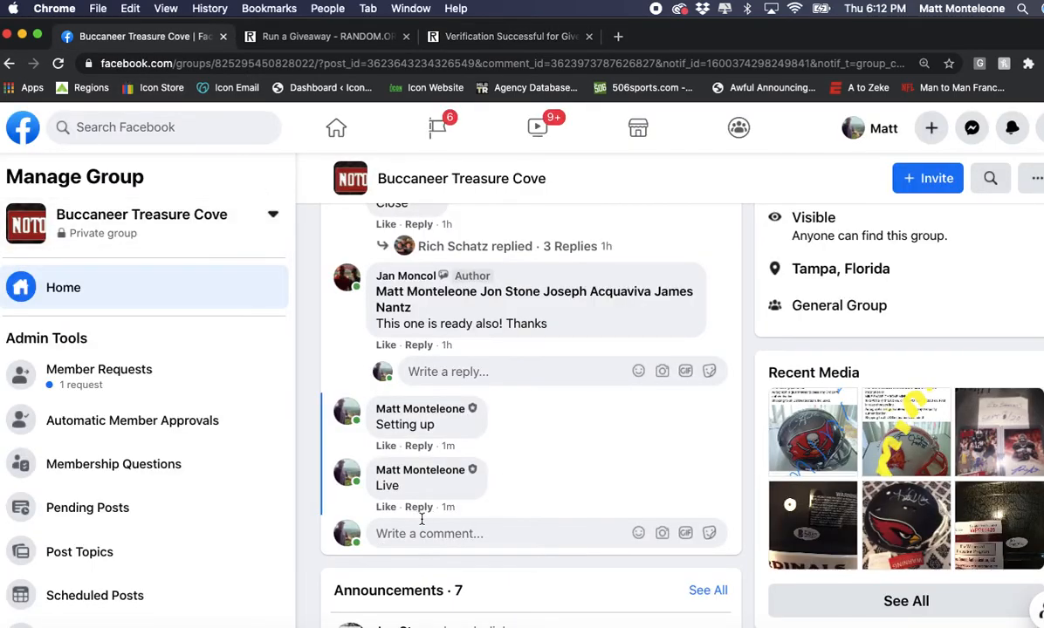
# Begin a follow-up comment 'Don' after the posted verification link
pyautogui.write('Don')
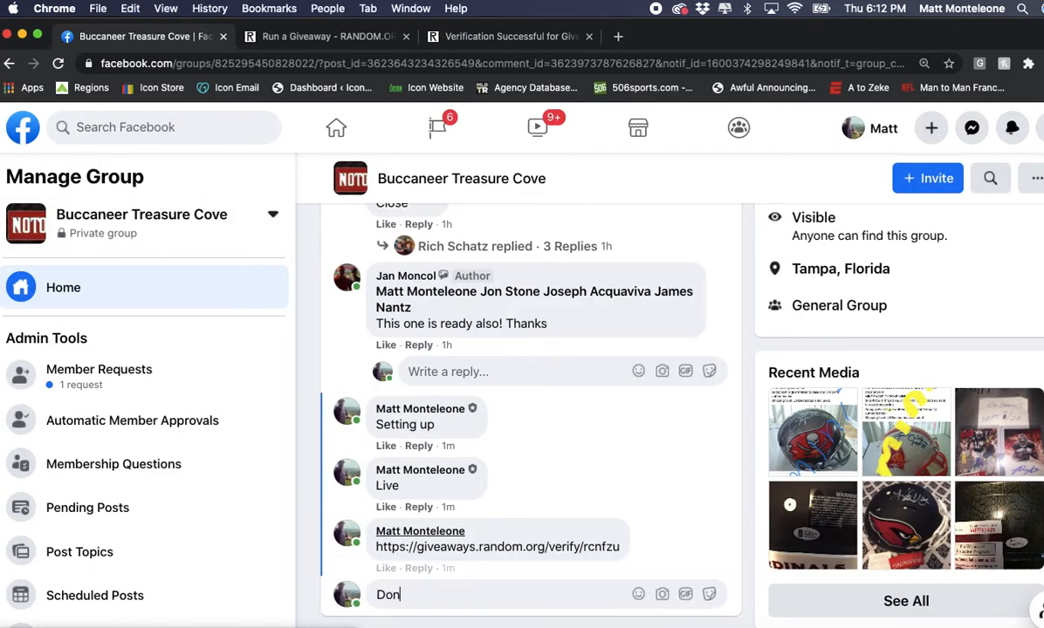